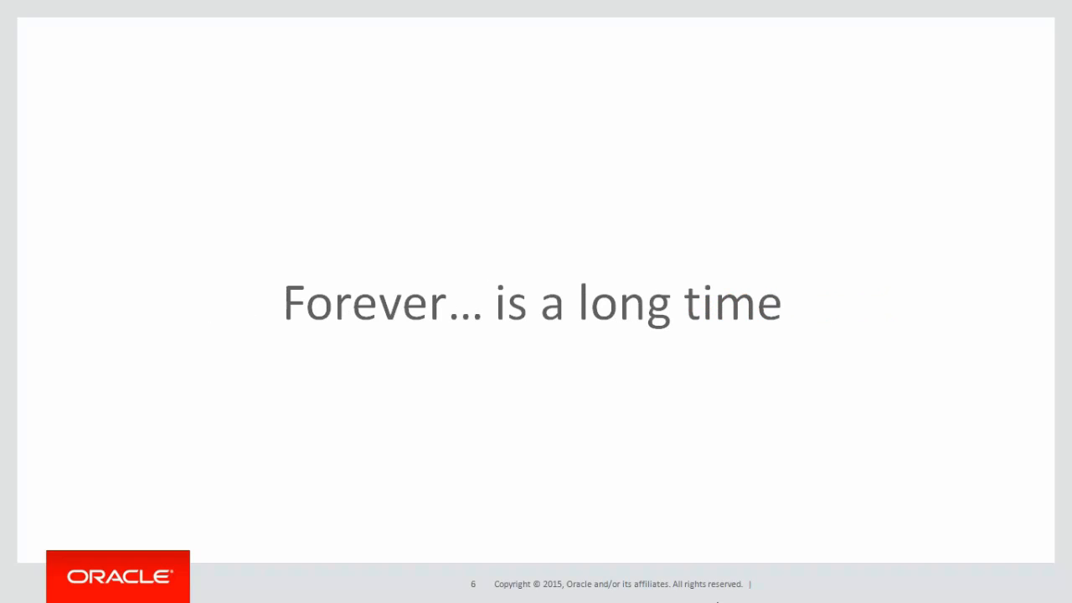
Advance the slideshow to slide 11, showing Session 1 and Session 2 beside the stopwatch timeline
key(Right)
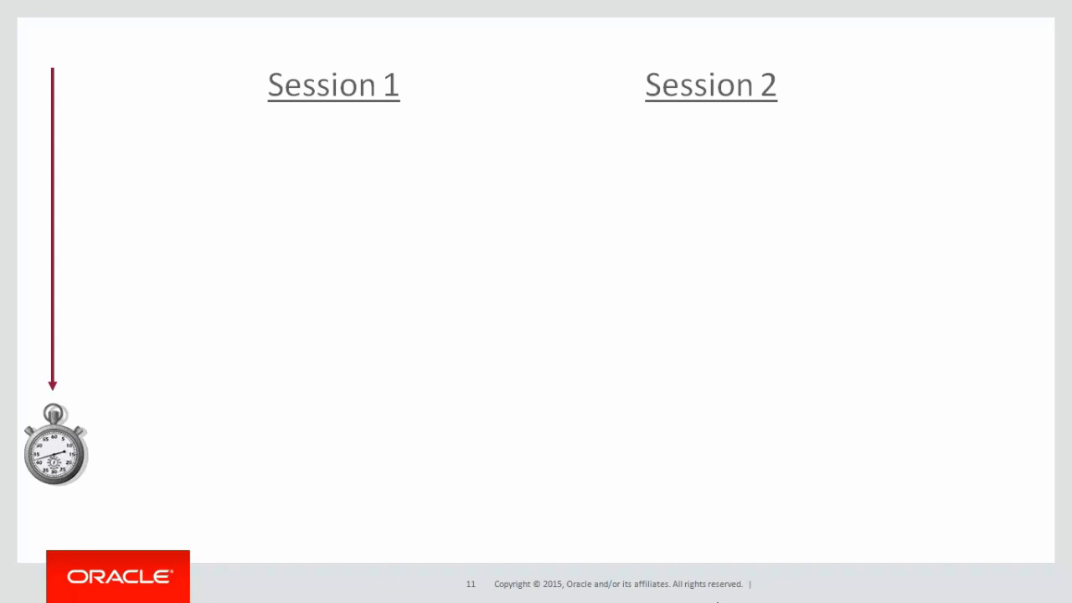